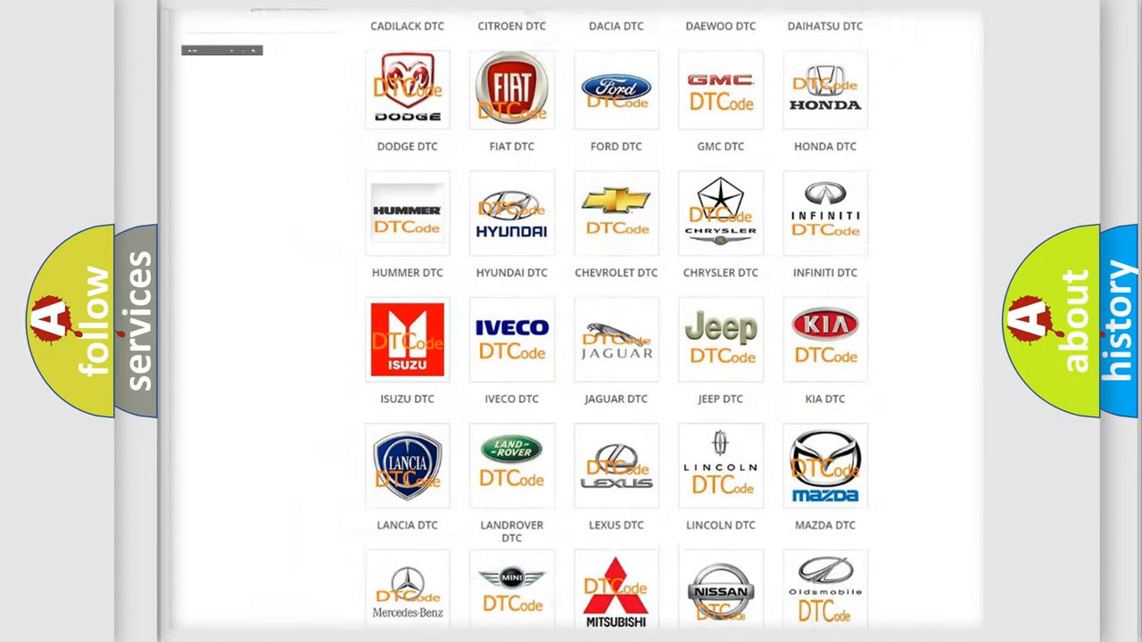
Open the FIAT DTC category from the brand grid to list its trouble code subcategories
scroll(up, 3)
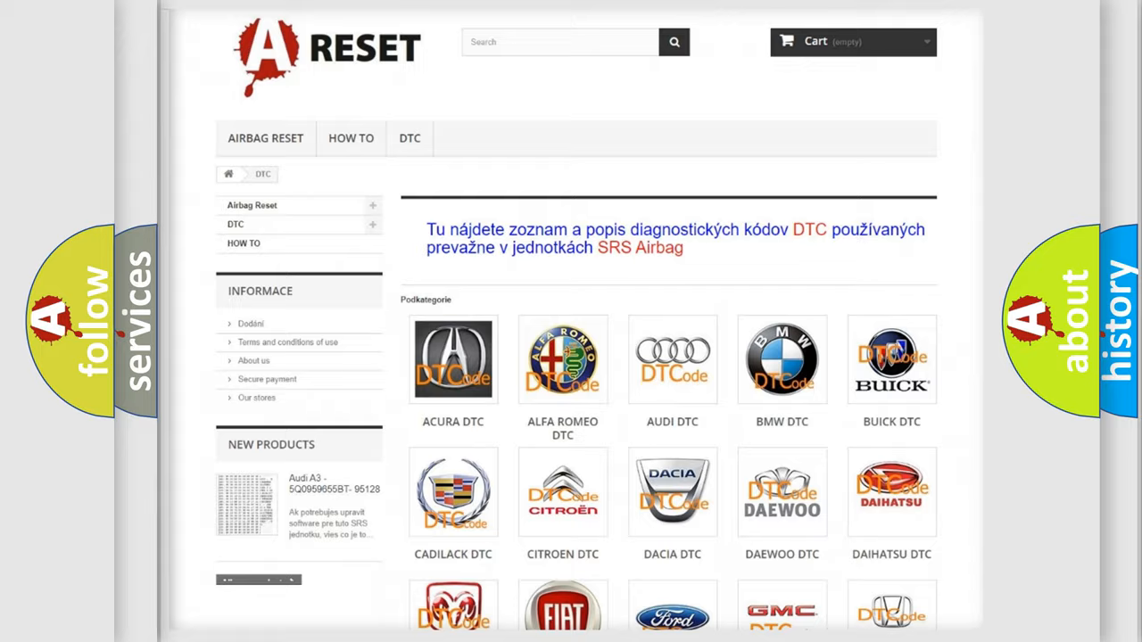
scroll(down, 3)
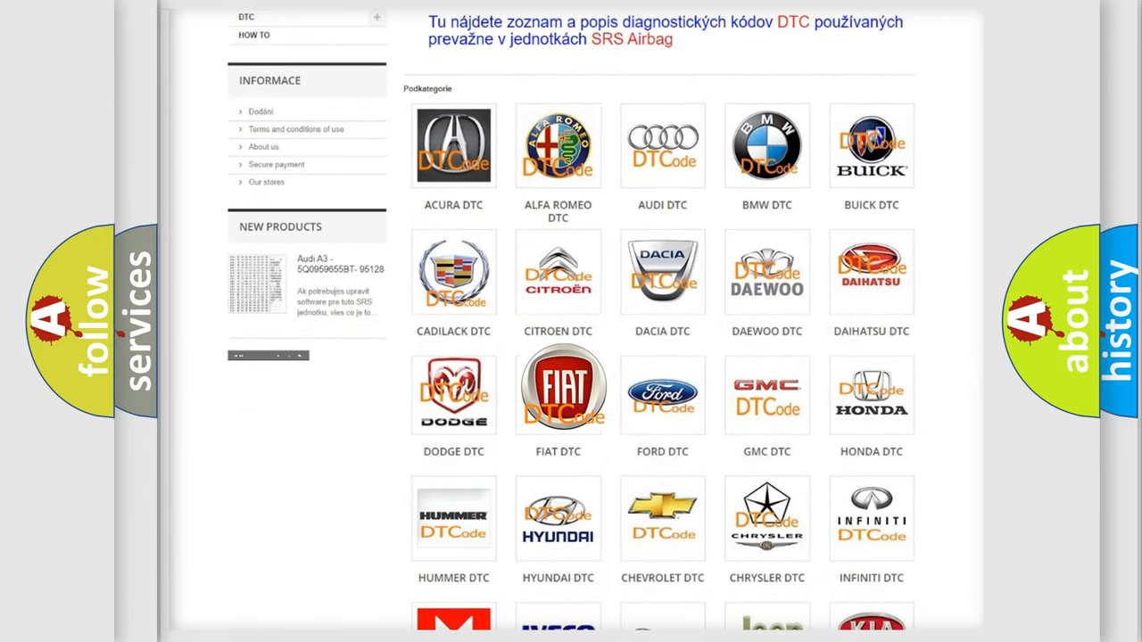
click(557, 389)
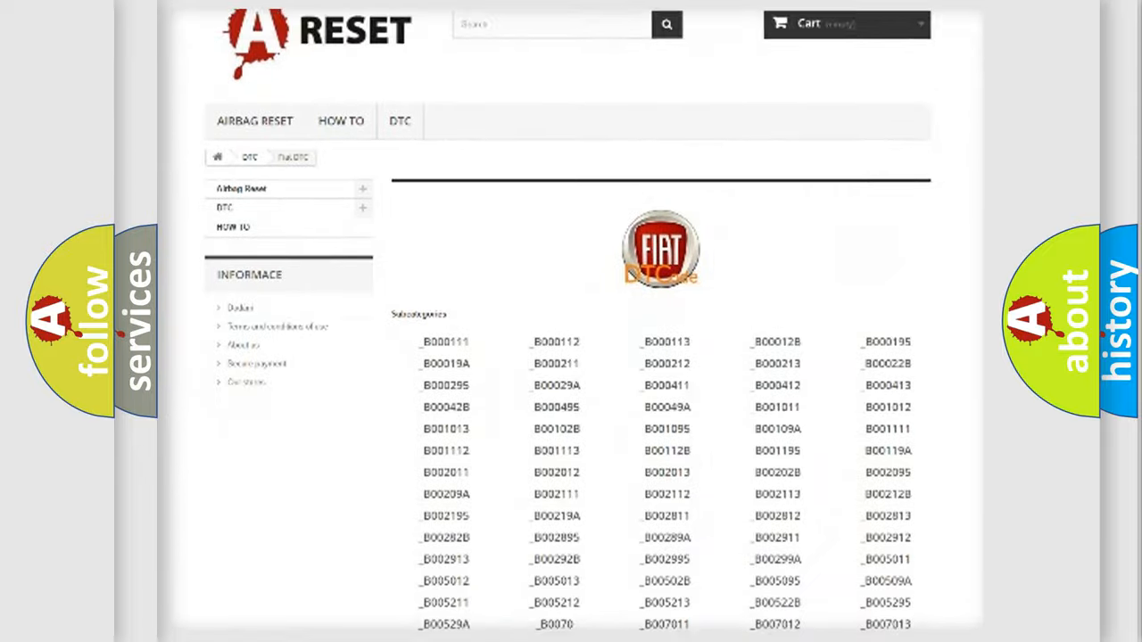
scroll(down, 3)
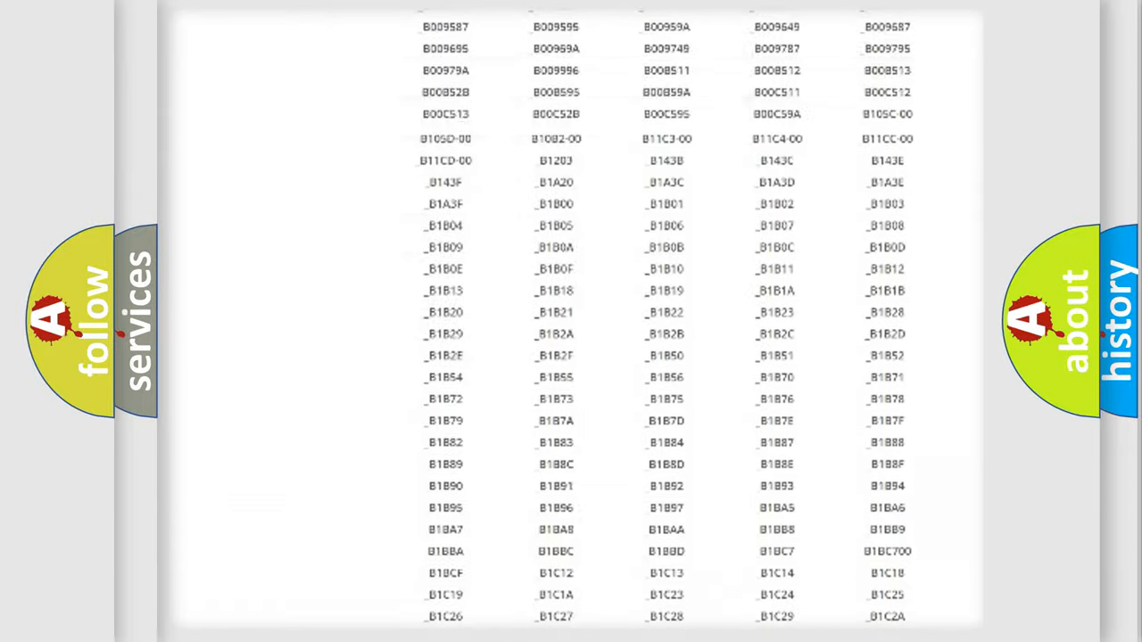
scroll(up, 3)
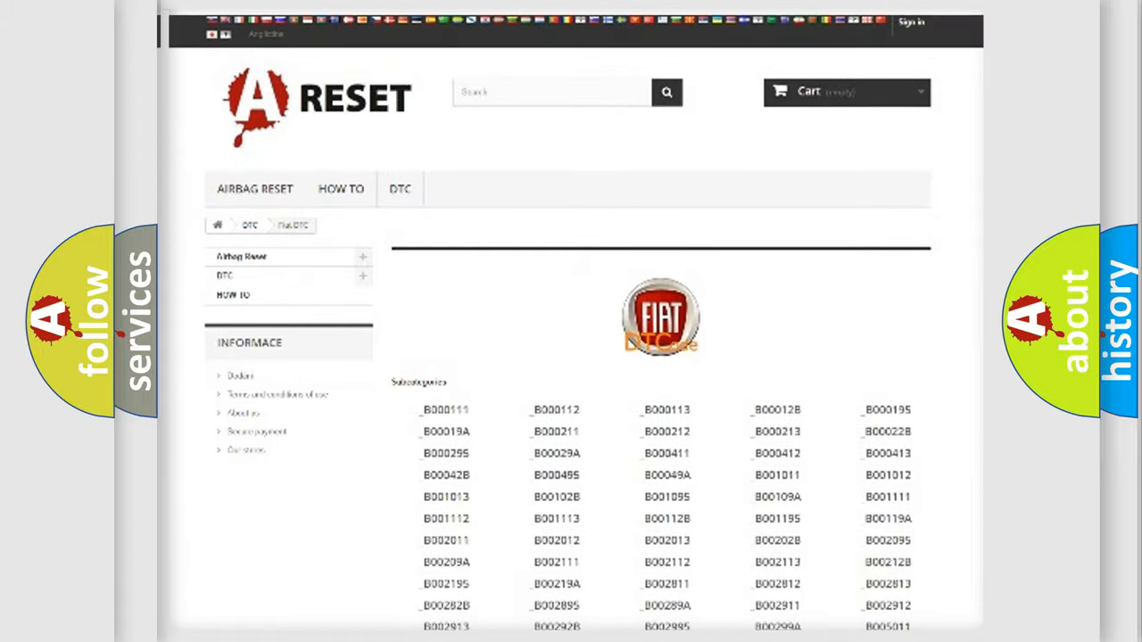